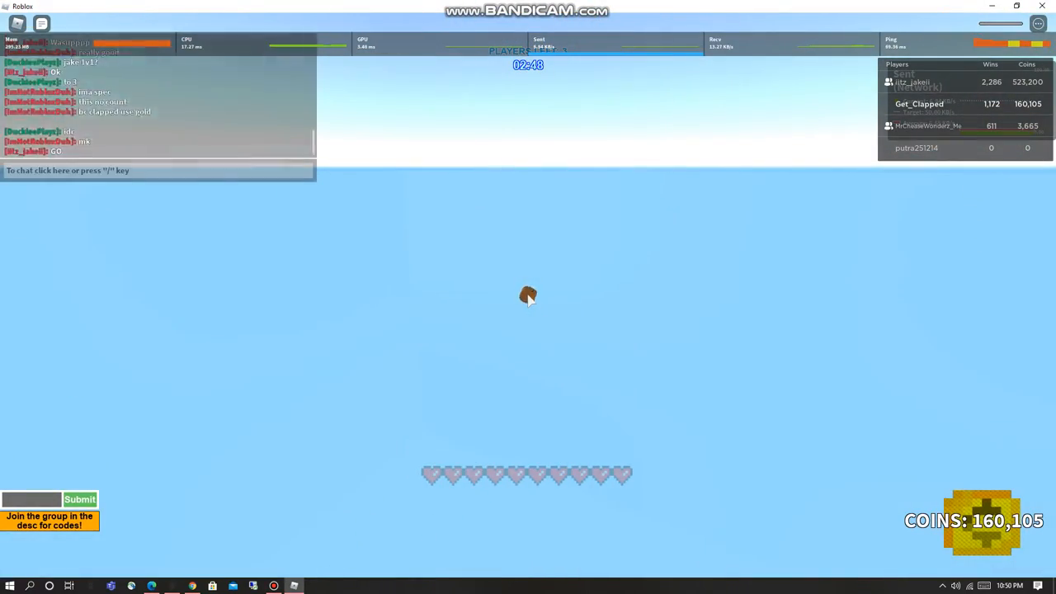
pyautogui.write('wait')
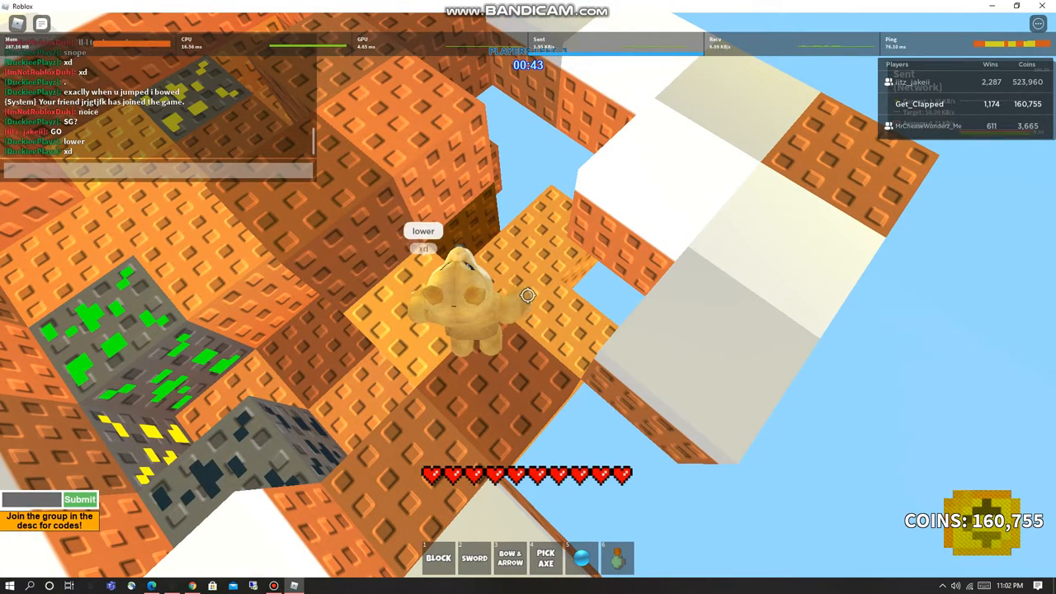
pyautogui.write('3 1 i w')
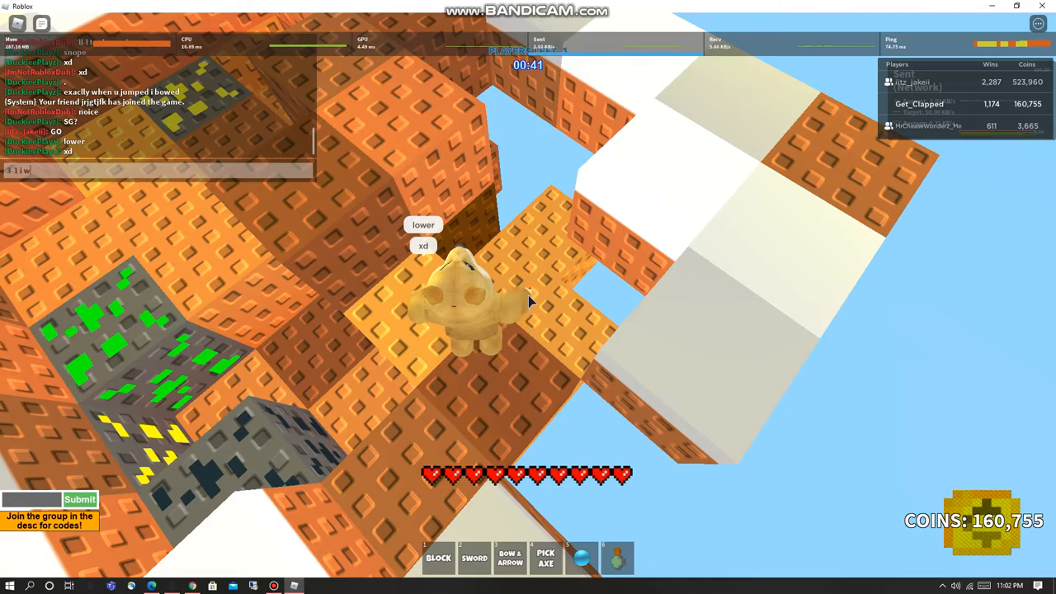